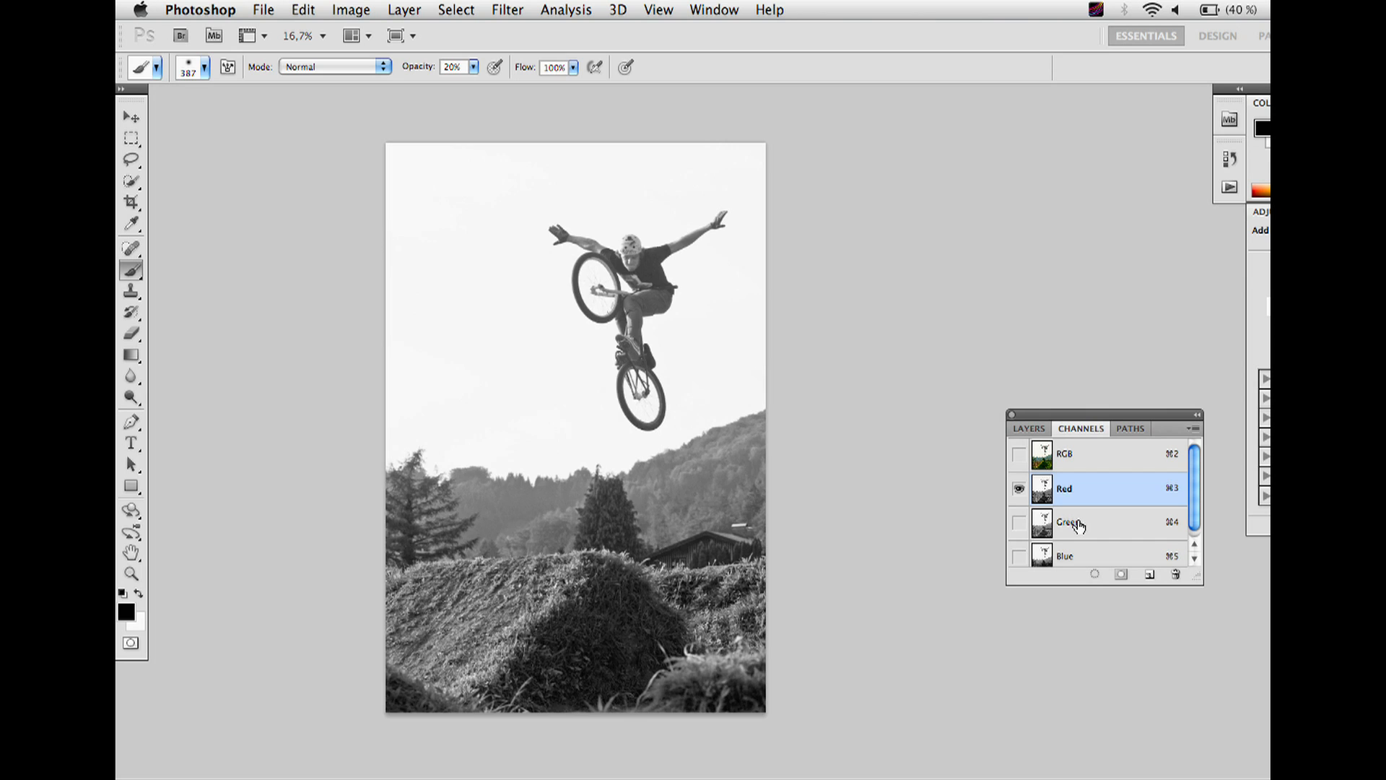
mouse_move(1052, 488)
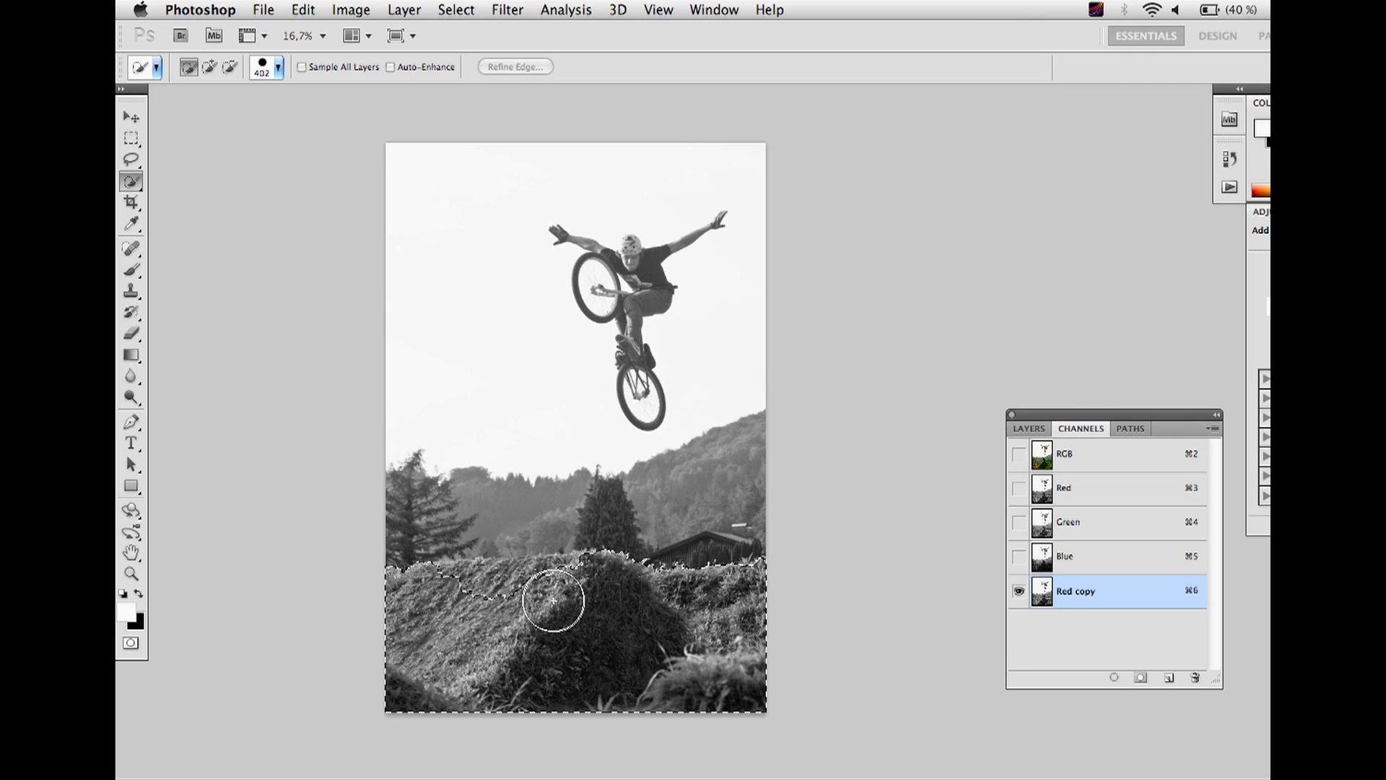
Fill the selected band of distant hills with black on the Red copy channel.
click(458, 8)
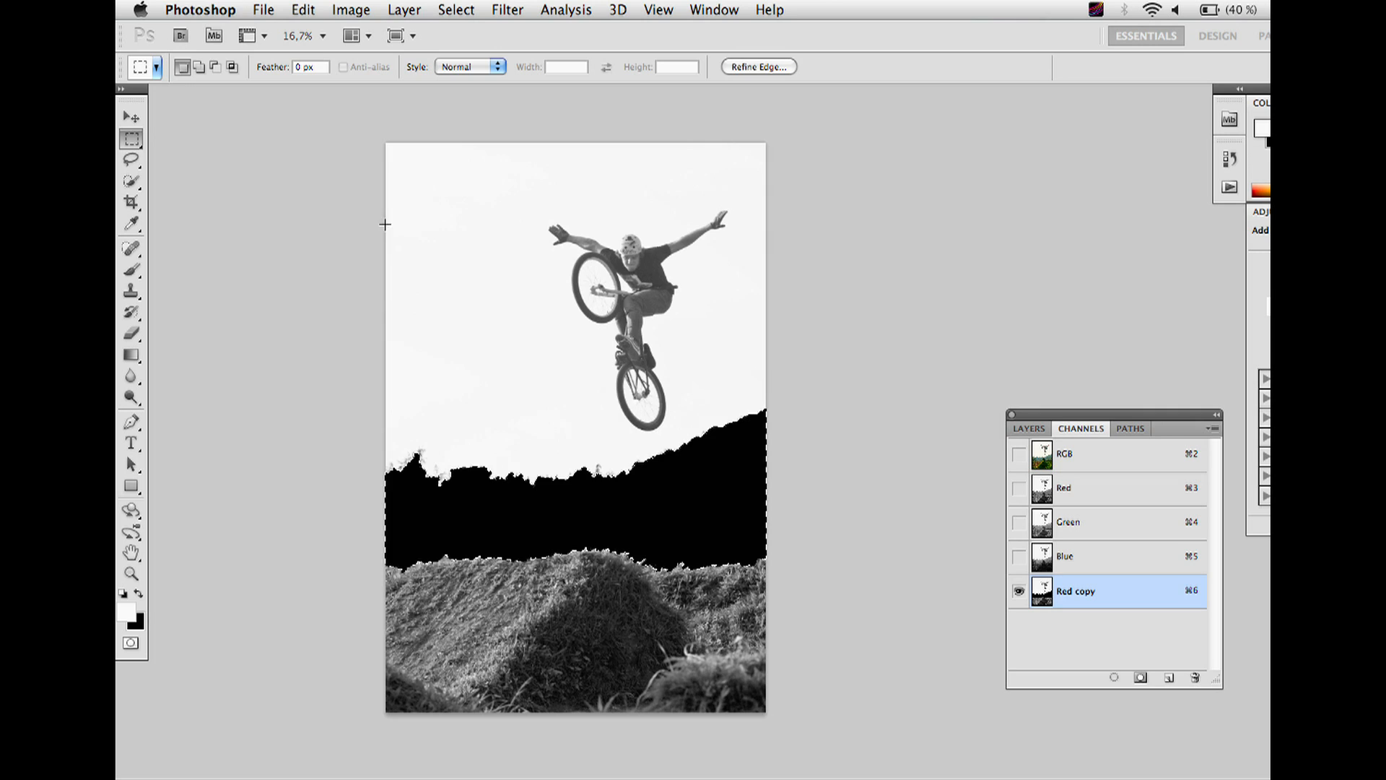
click(133, 271)
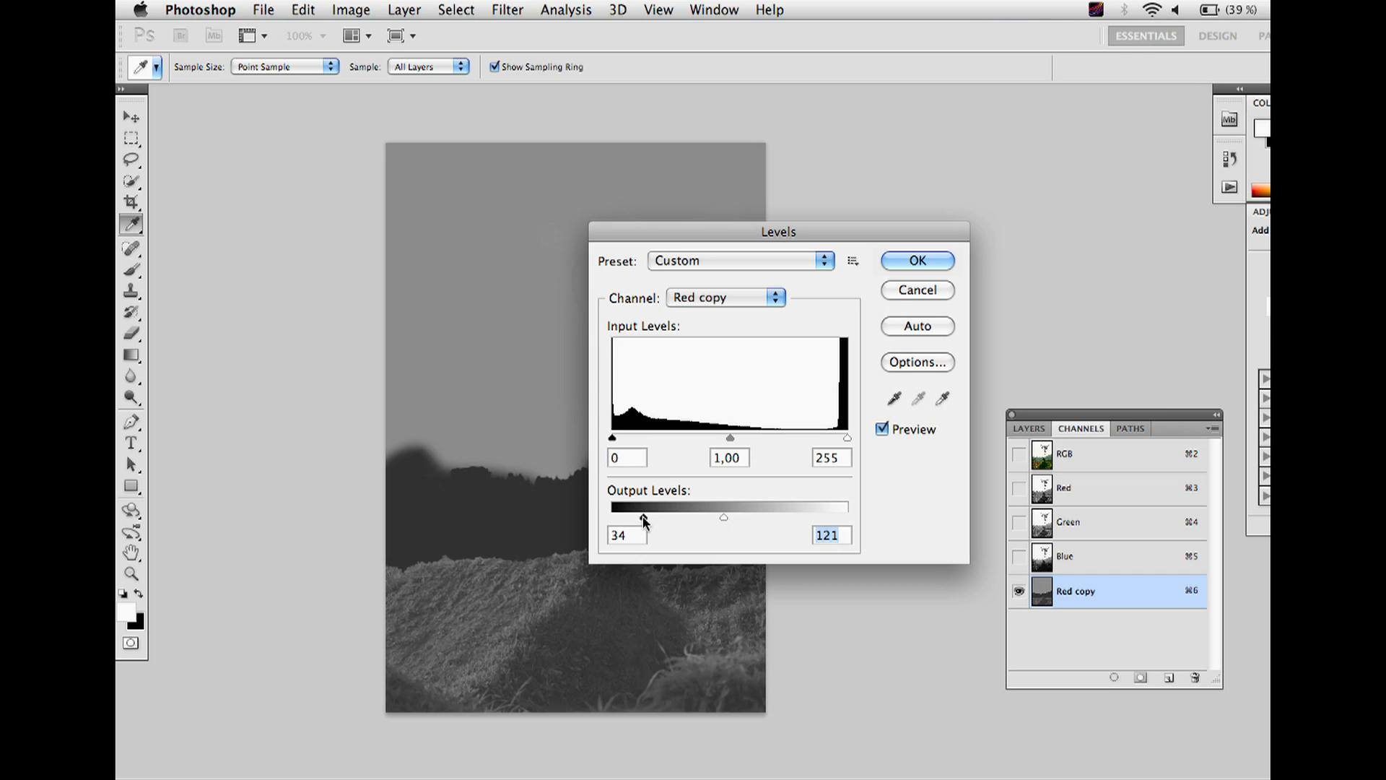
Apply Levels with Output Levels 34–121 to the Red copy channel.
click(917, 260)
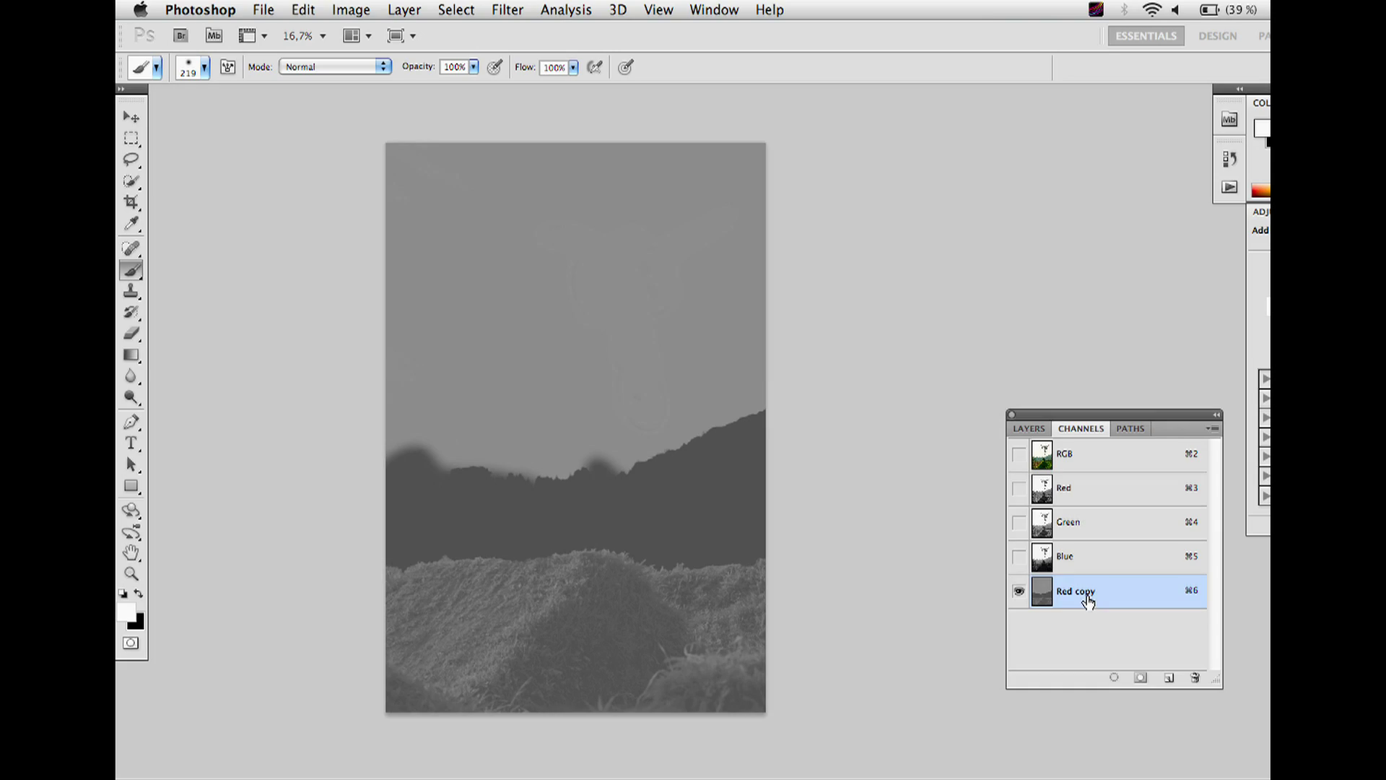
Apply a Gaussian Blur of radius 20 pixels to the Red copy depth channel.
click(516, 10)
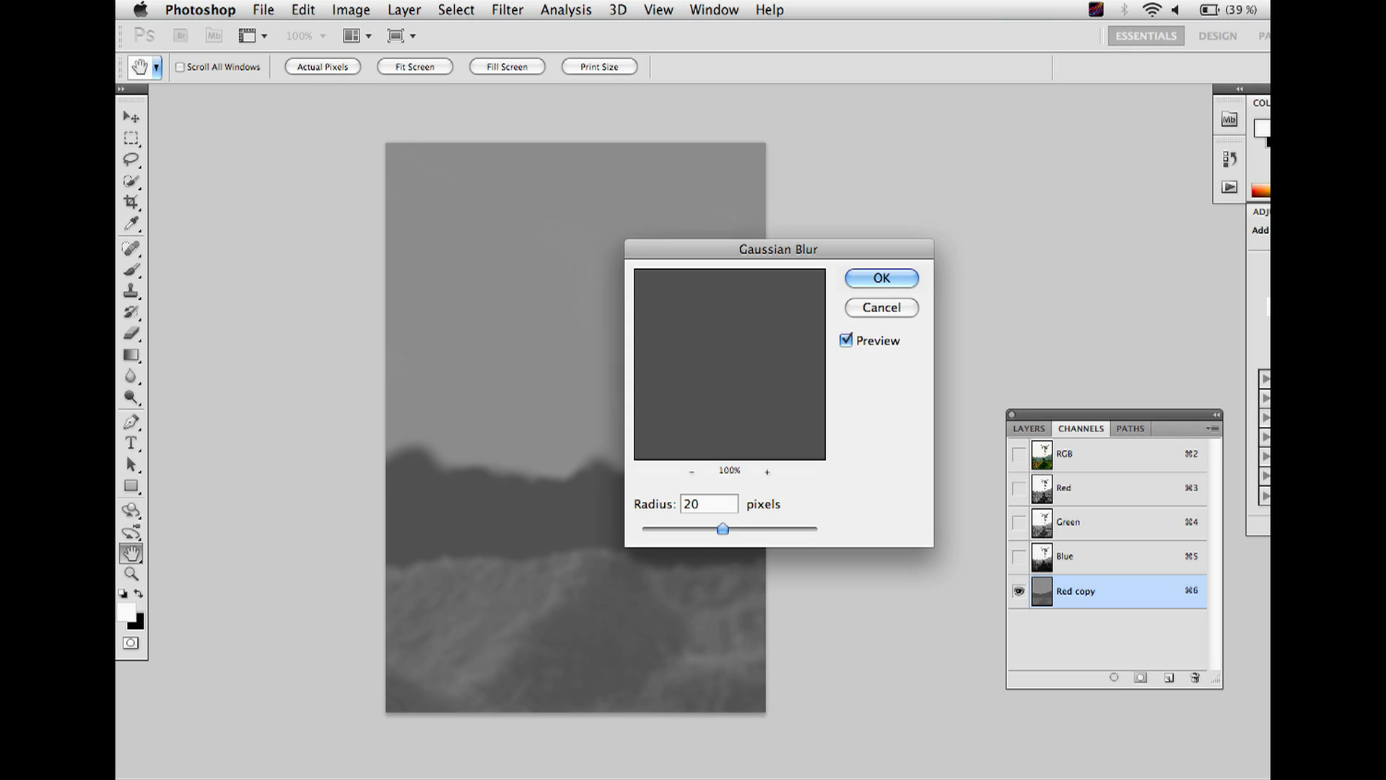
click(881, 279)
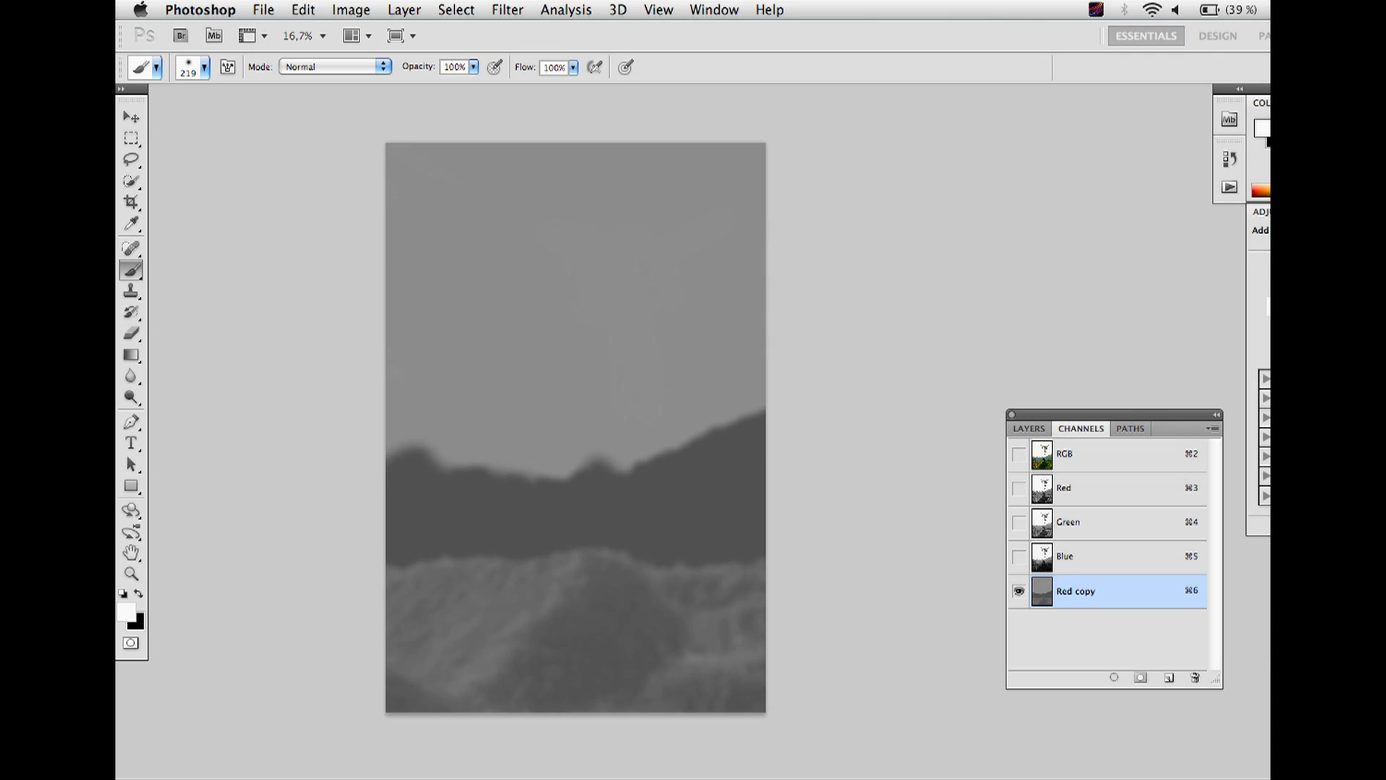
Create a 3D plane mesh from grayscale using the blurred channel as the depth map.
click(1028, 428)
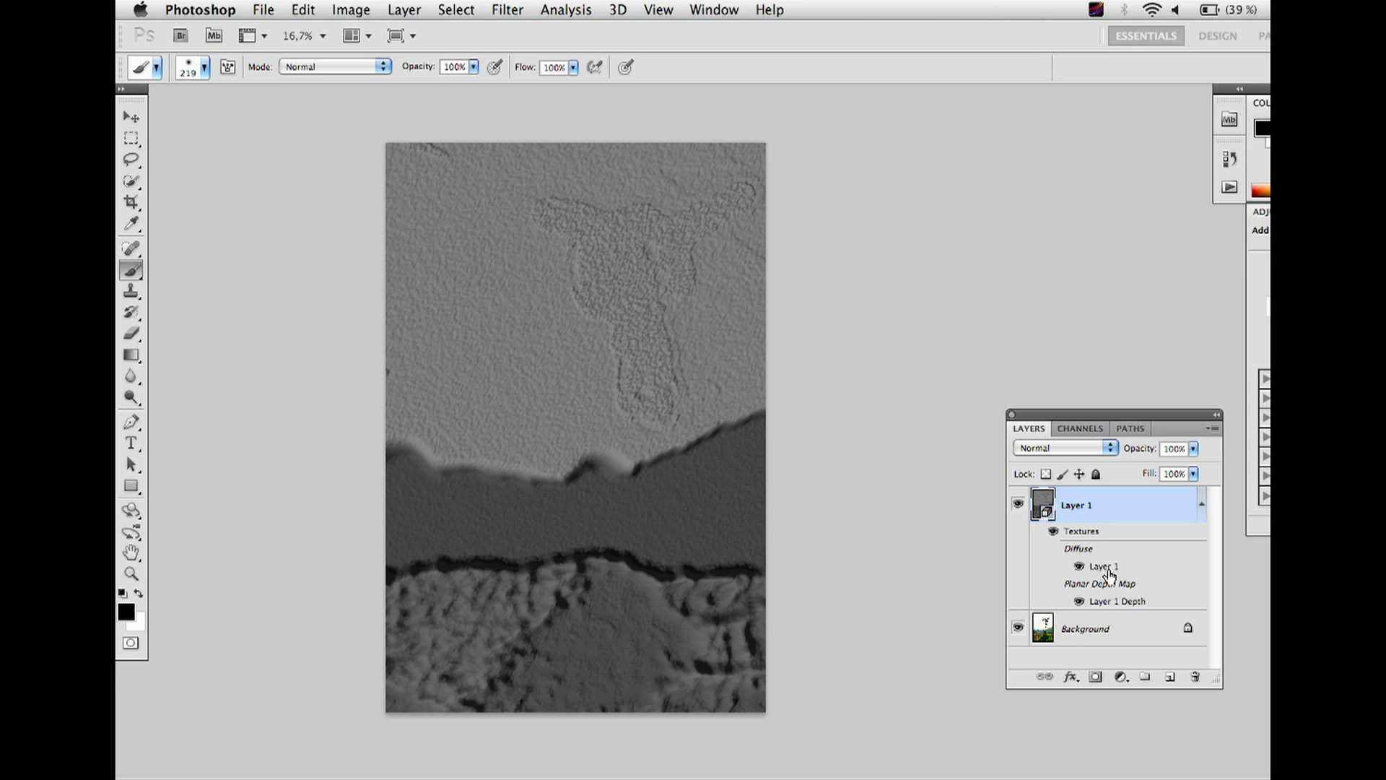
click(1084, 628)
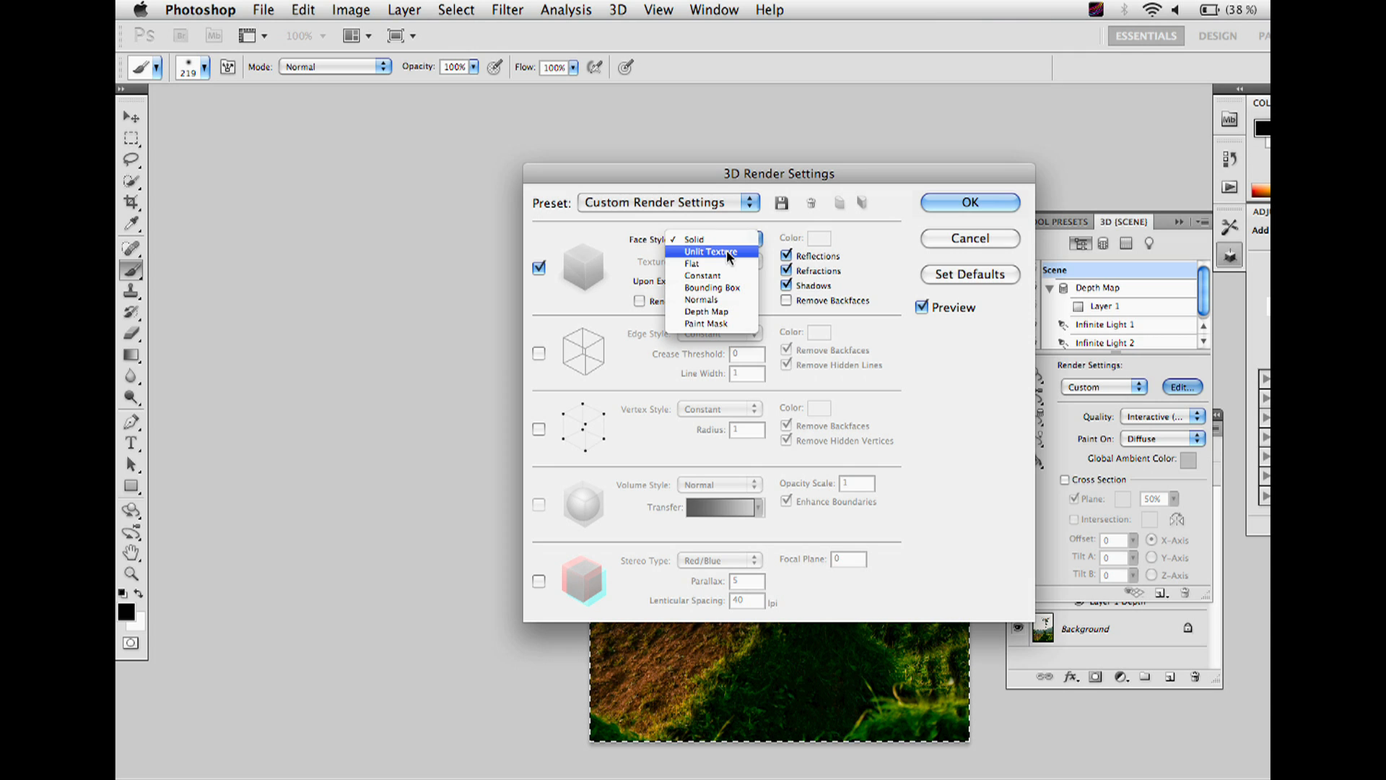
Set Face Style to Unlit Texture and enable Red/Blue stereo rendering.
click(711, 251)
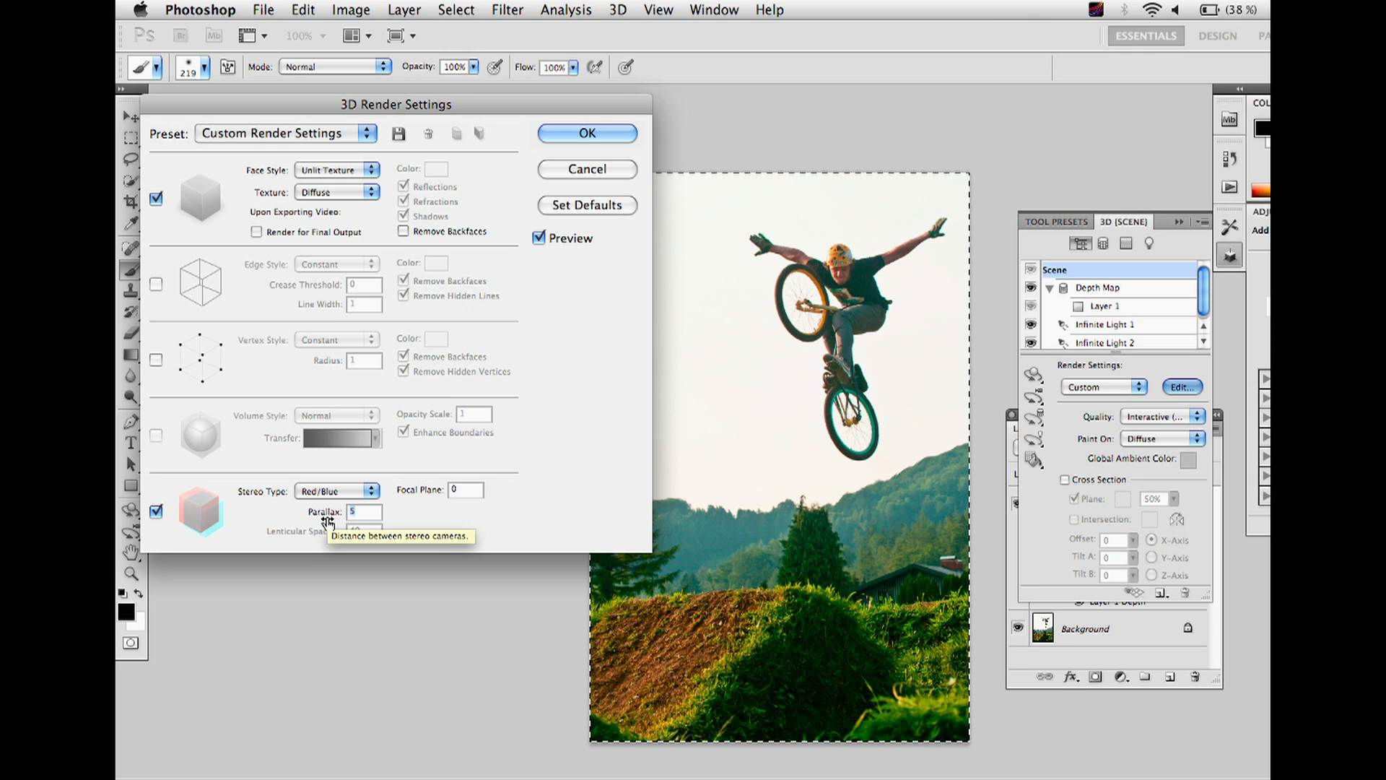
click(586, 133)
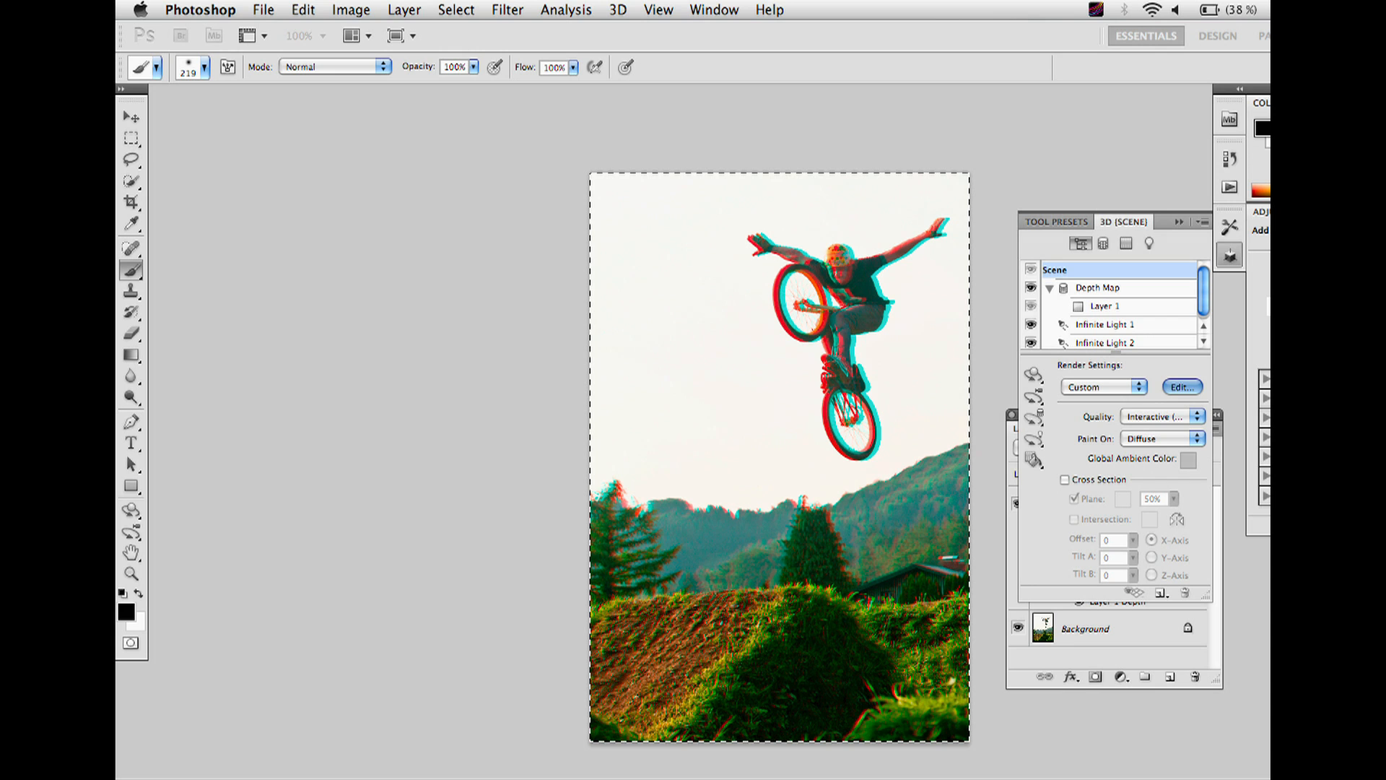
click(130, 138)
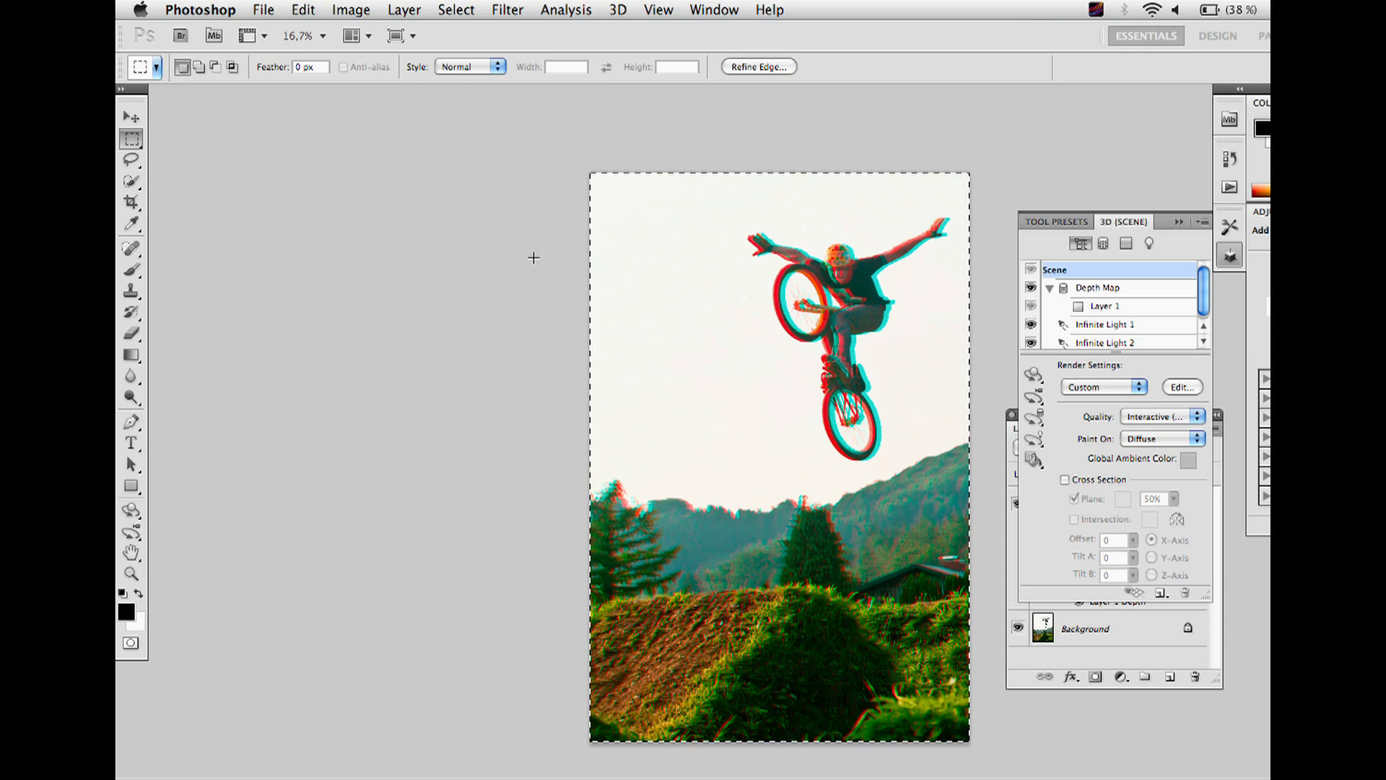